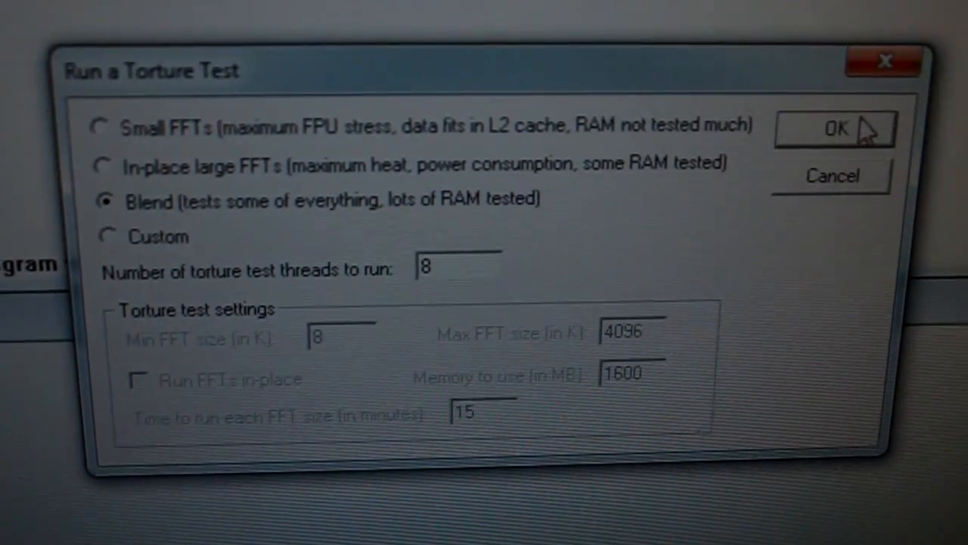
Confirm the Prime95 Blend torture test on 8 threads so it starts running.
{"action": "left_click", "coordinate": [835, 128]}
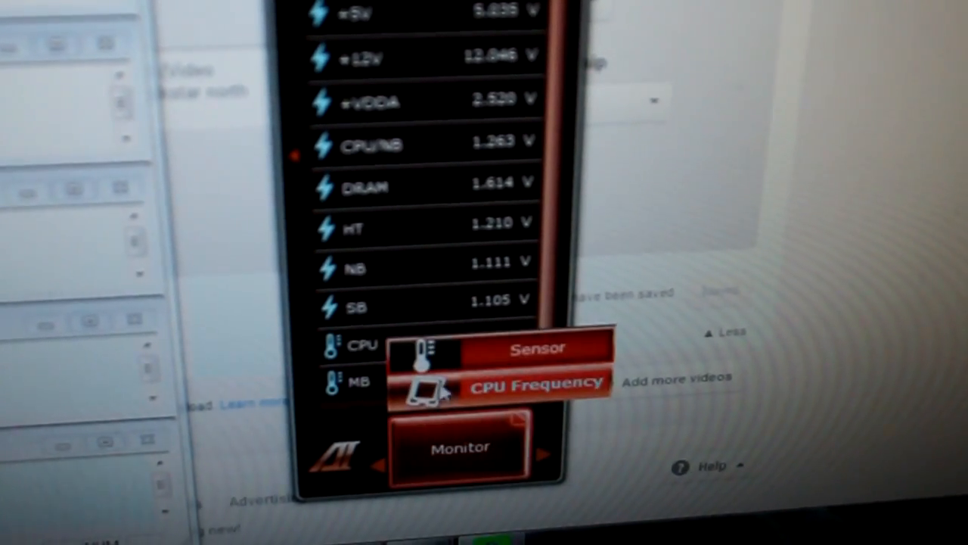
{"action": "left_click", "coordinate": [537, 347]}
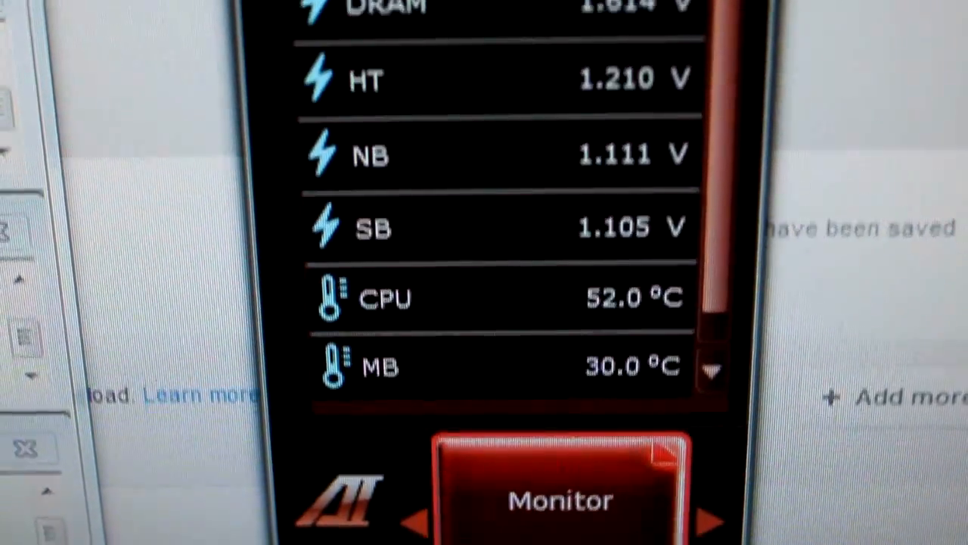
{"action": "scroll", "scroll_direction": "up", "scroll_amount": 3}
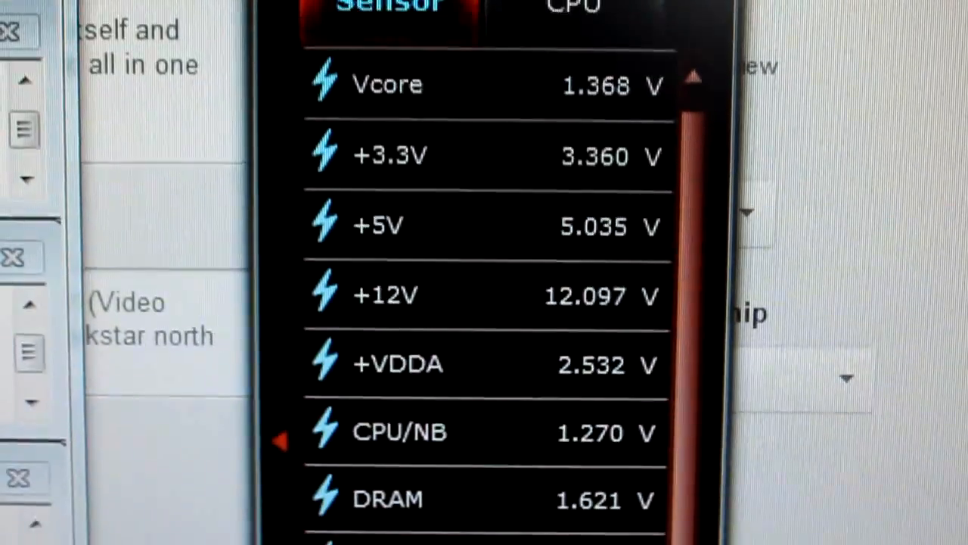
{"action": "scroll", "scroll_direction": "down", "scroll_amount": 3}
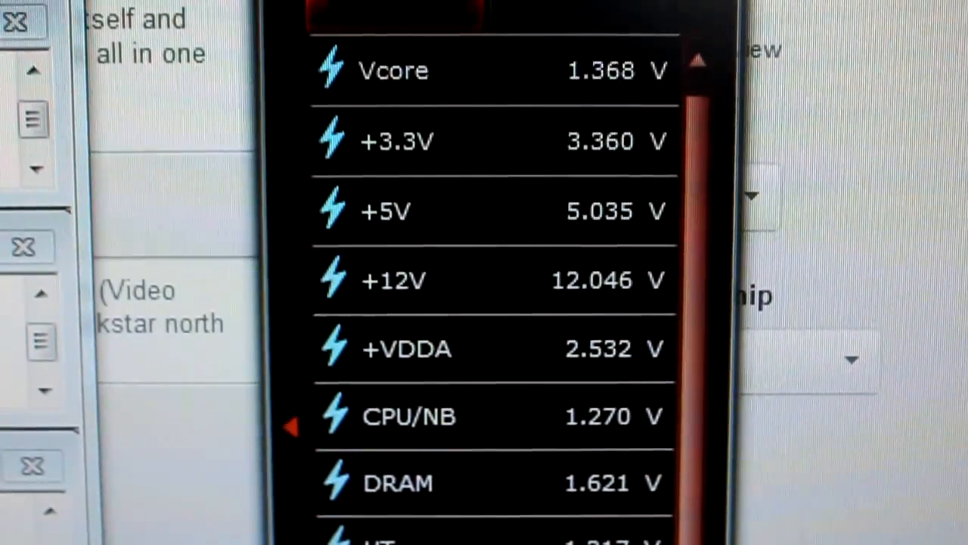
{"action": "scroll", "scroll_direction": "down", "scroll_amount": 3}
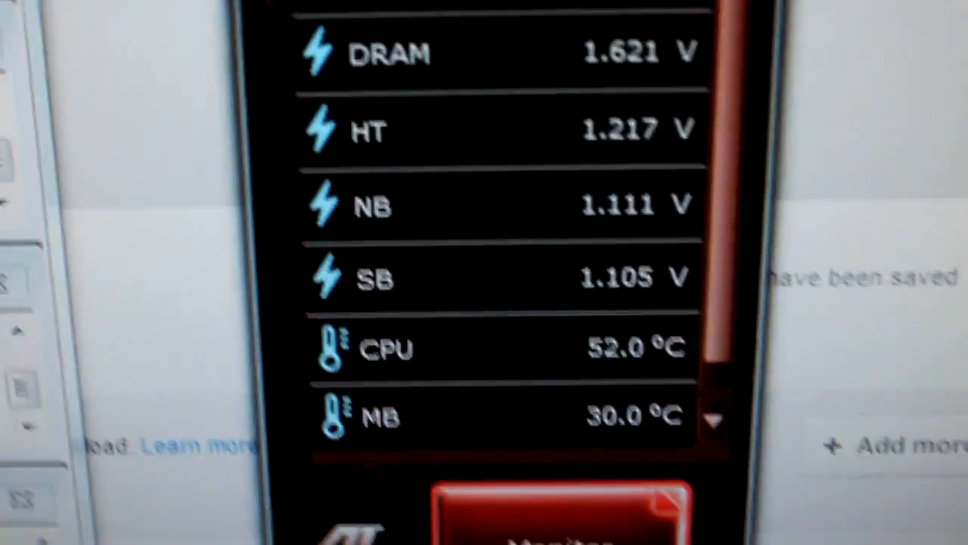